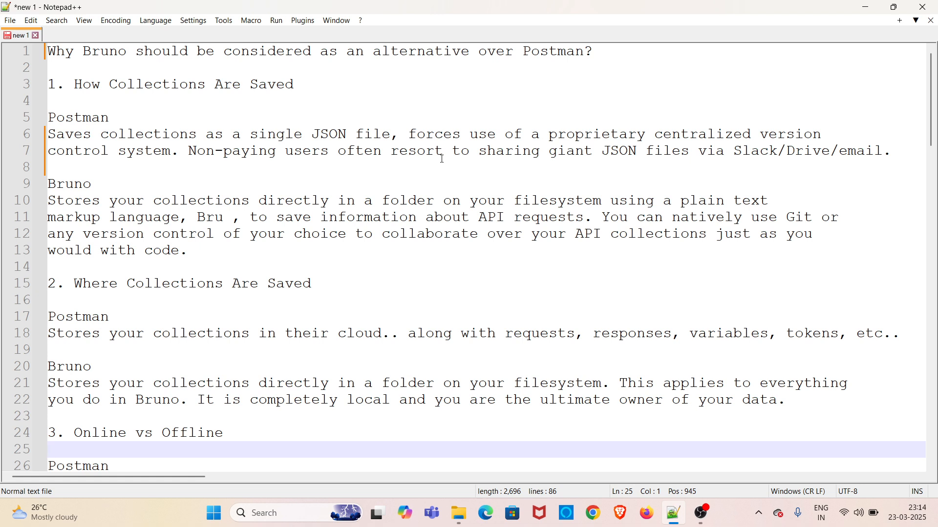
Scroll down to point 3, showing Postman's and Bruno's Online vs Offline entries.
click(49, 450)
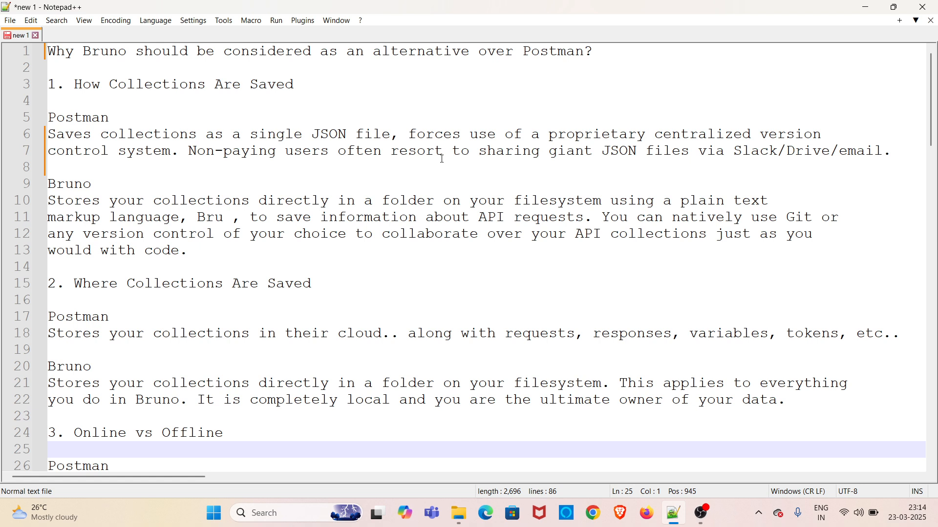
mouse_move(586, 187)
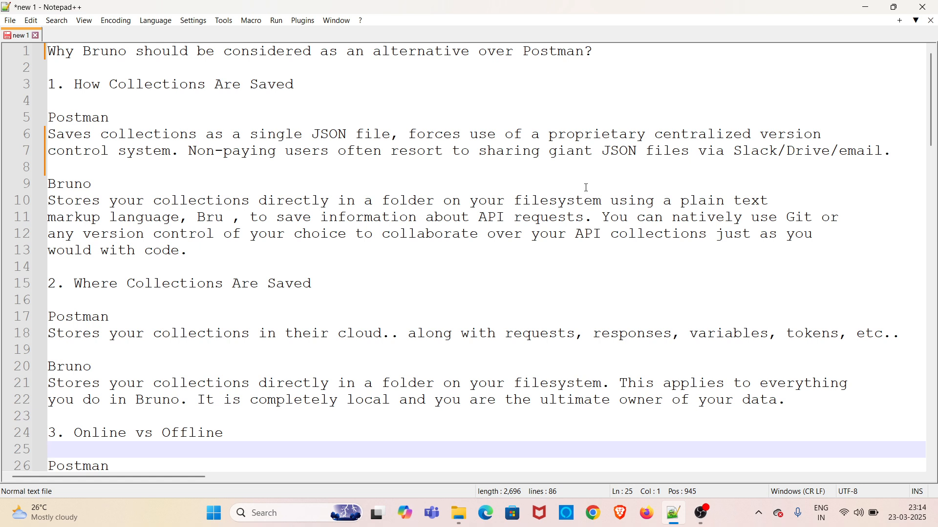
mouse_move(637, 170)
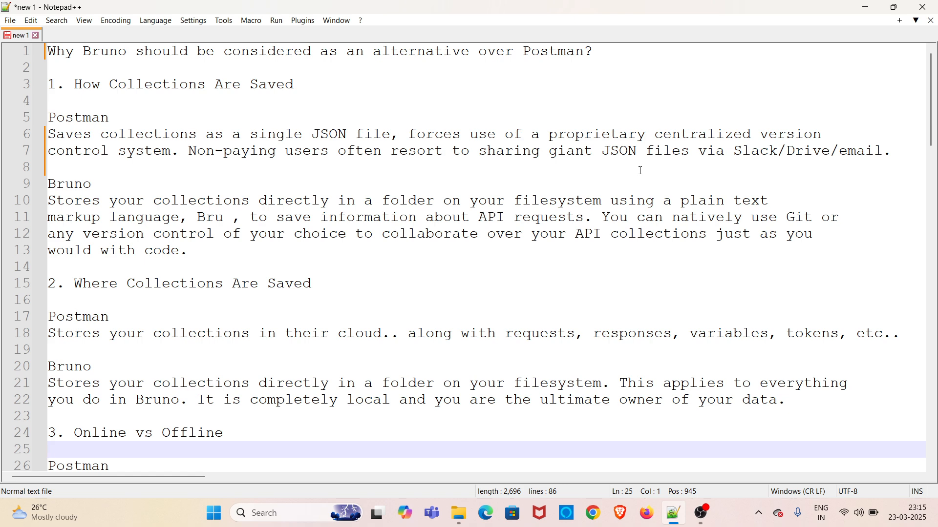
click(51, 450)
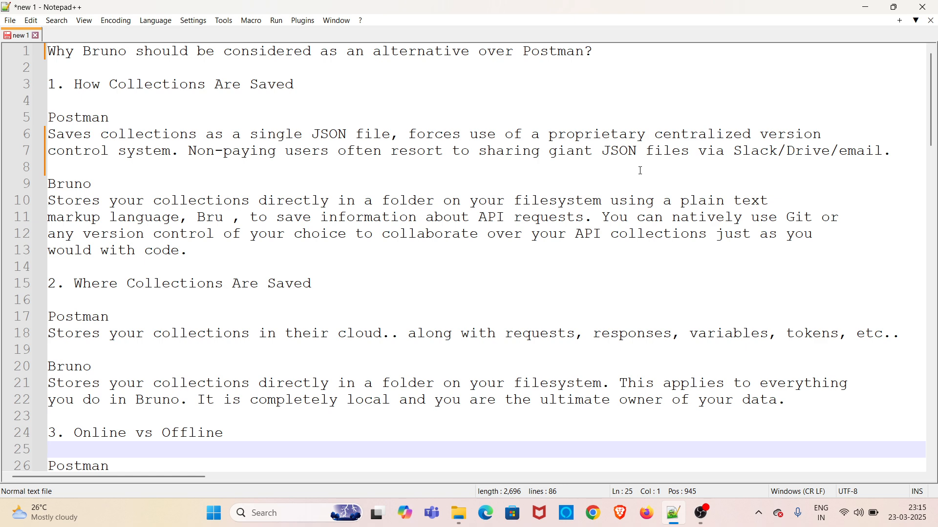
click(48, 449)
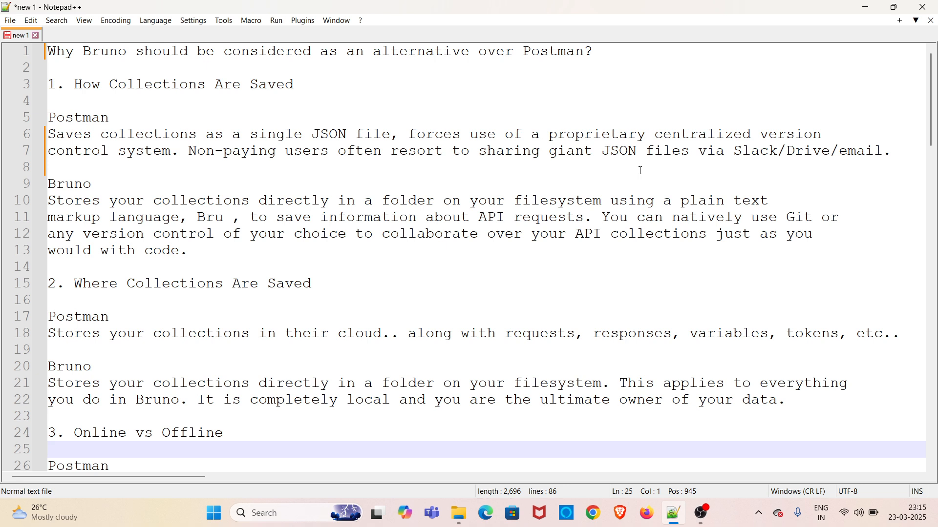
click(49, 450)
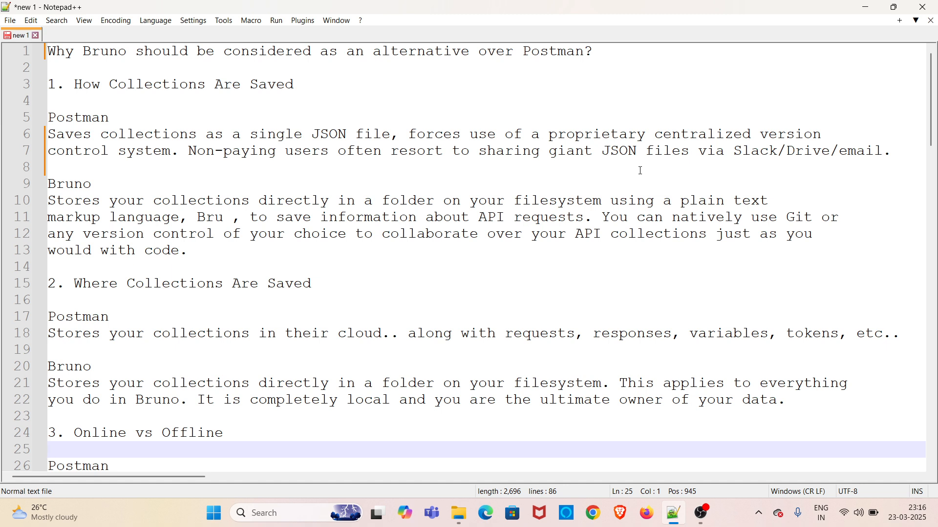
mouse_move(648, 224)
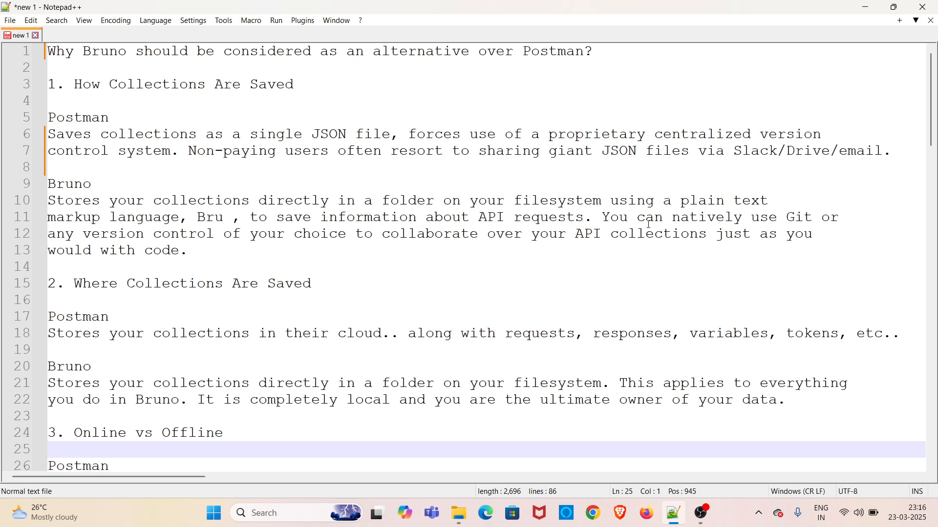
scroll(down, 3)
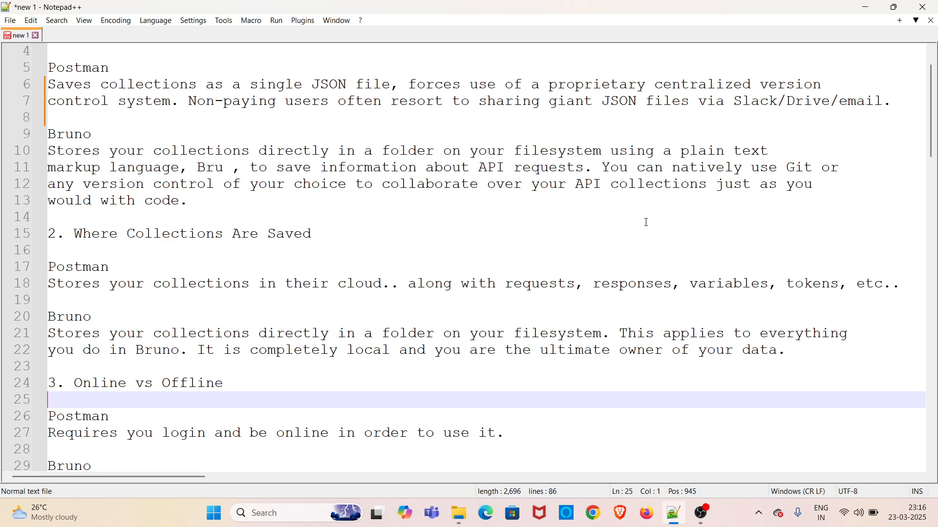
scroll(down, 3)
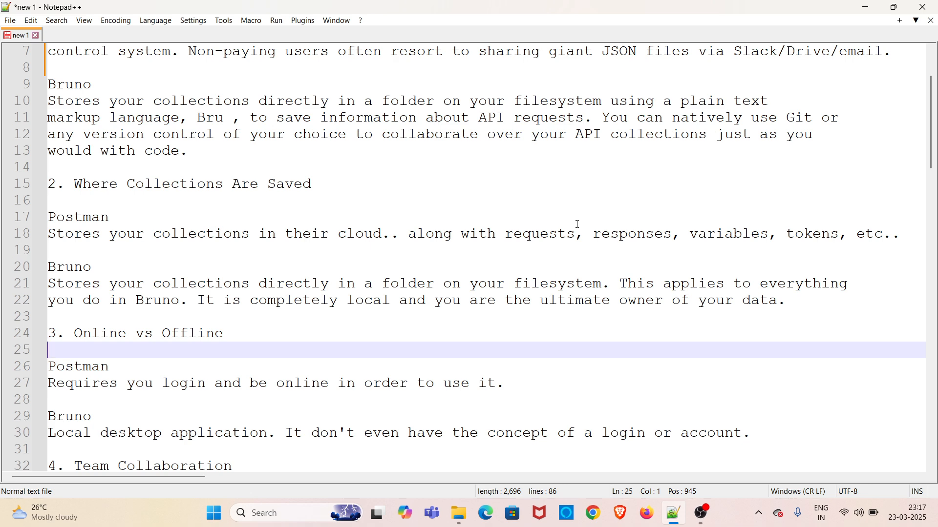
scroll(down, 3)
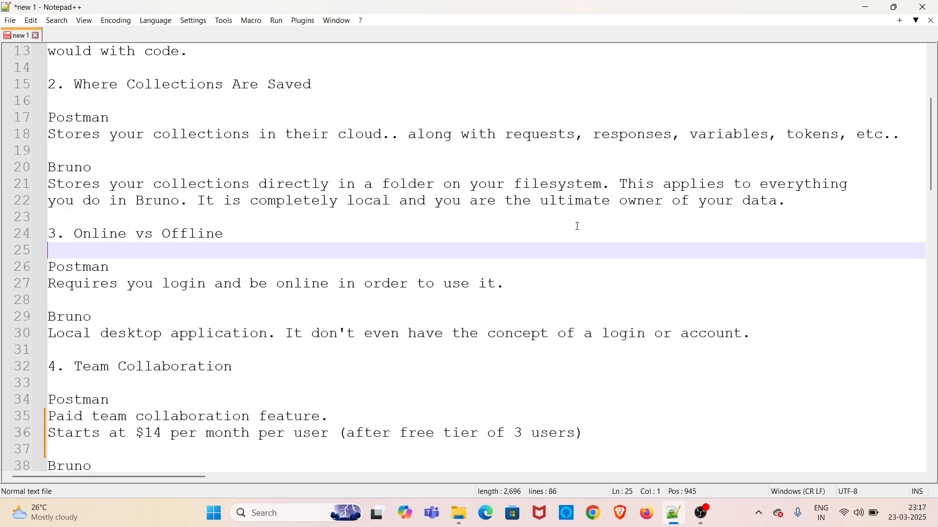
Scroll to points 4 and 5: Team Collaboration and How API Requests Are Made.
scroll(down, 3)
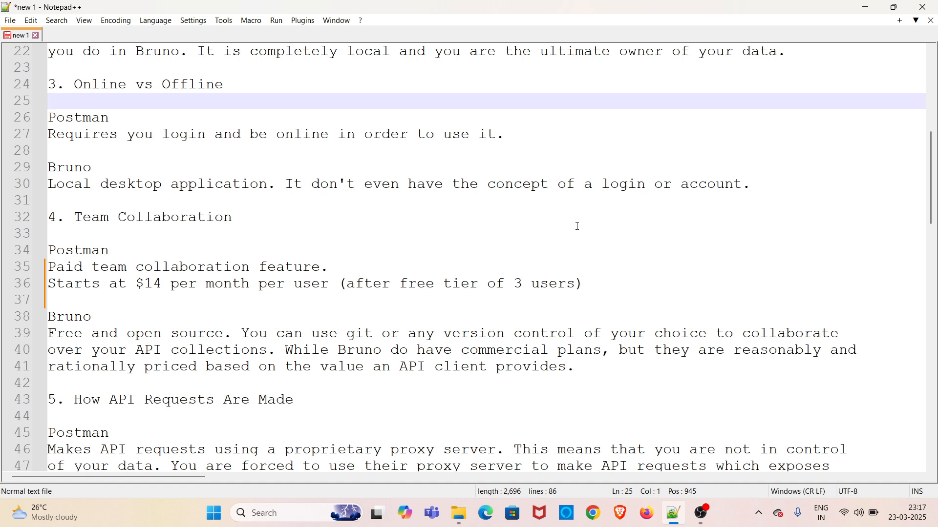
click(47, 100)
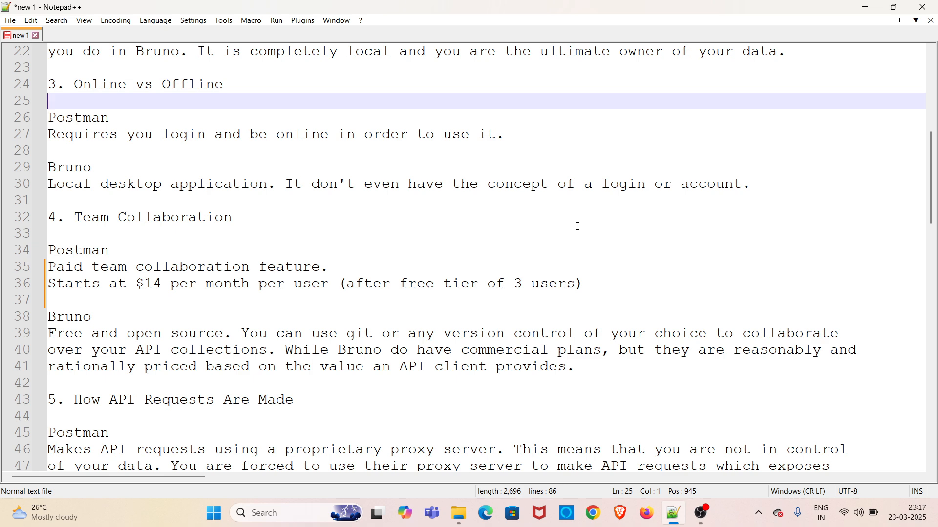
scroll(down, 3)
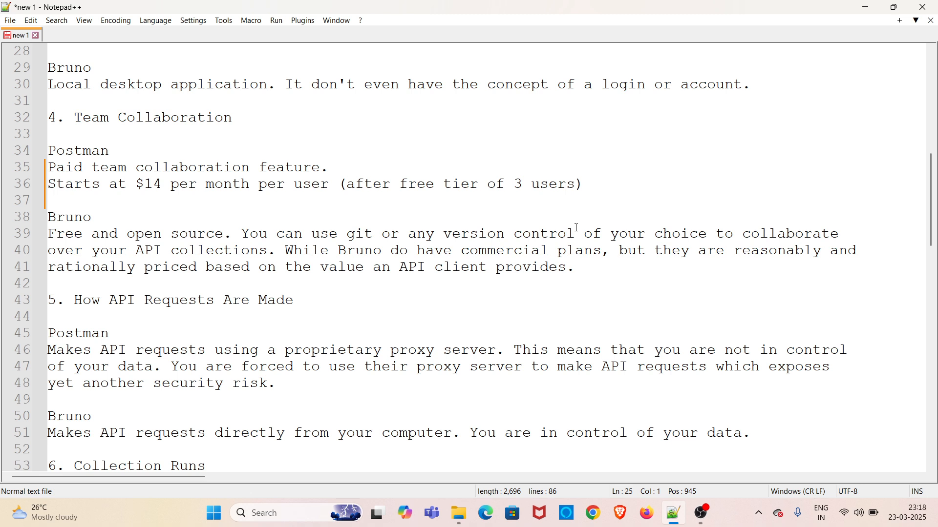
scroll(down, 3)
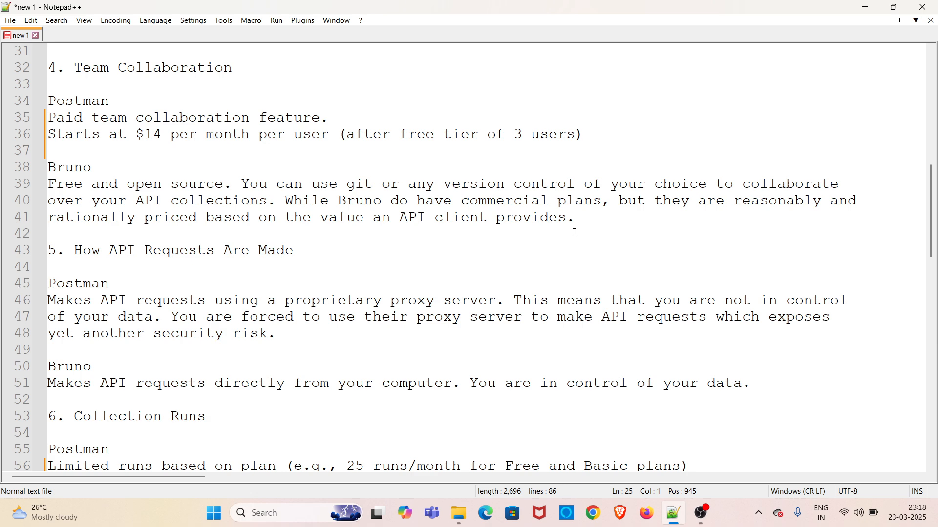
Scroll to show point 6 Collection Runs and the start of Loading npm Modules.
scroll(down, 3)
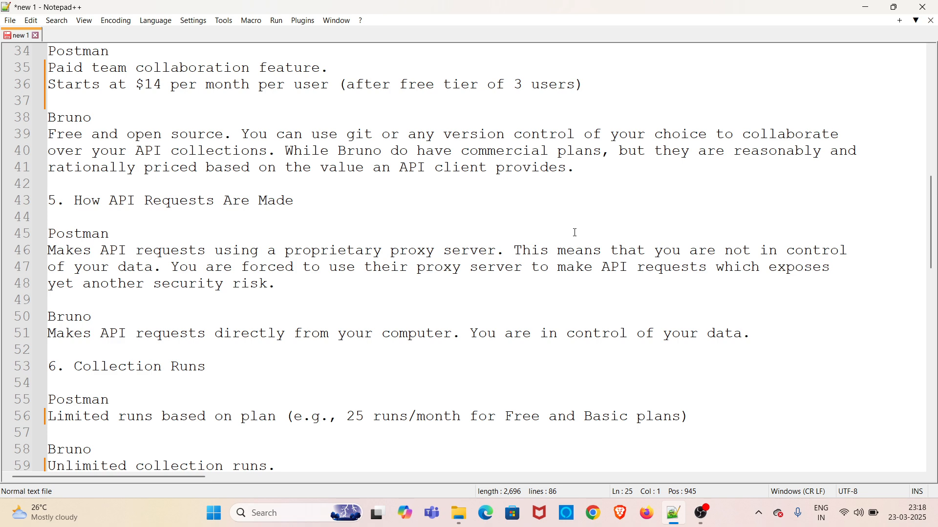
scroll(down, 3)
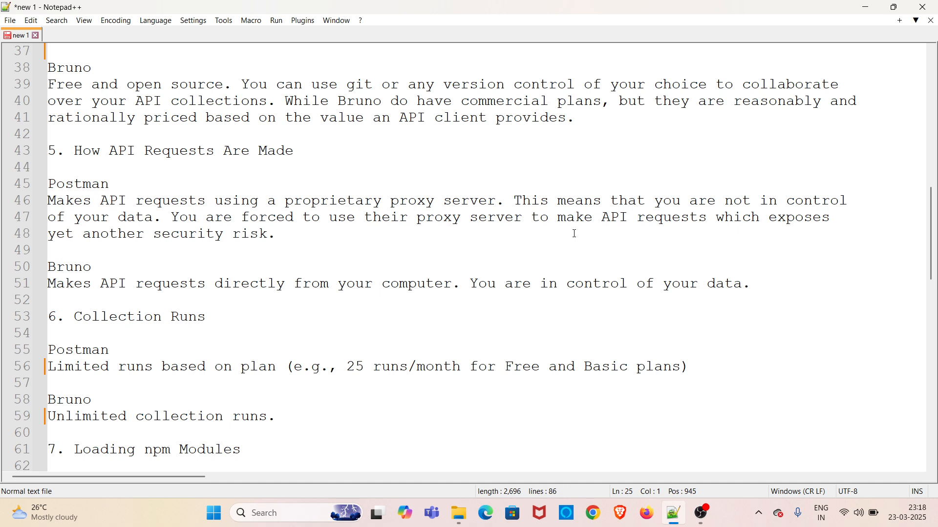
scroll(down, 3)
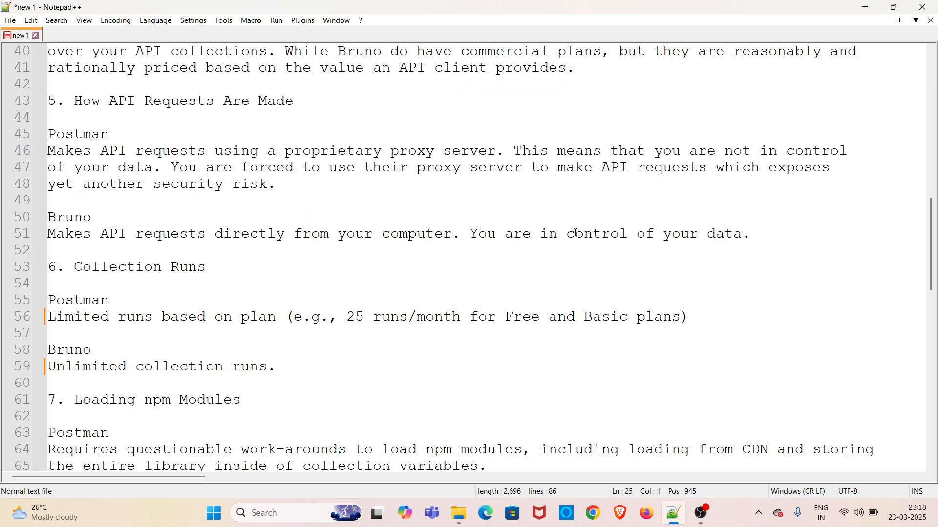
Scroll to Bruno's package.json entry and the Declarative Scripting heading.
scroll(down, 3)
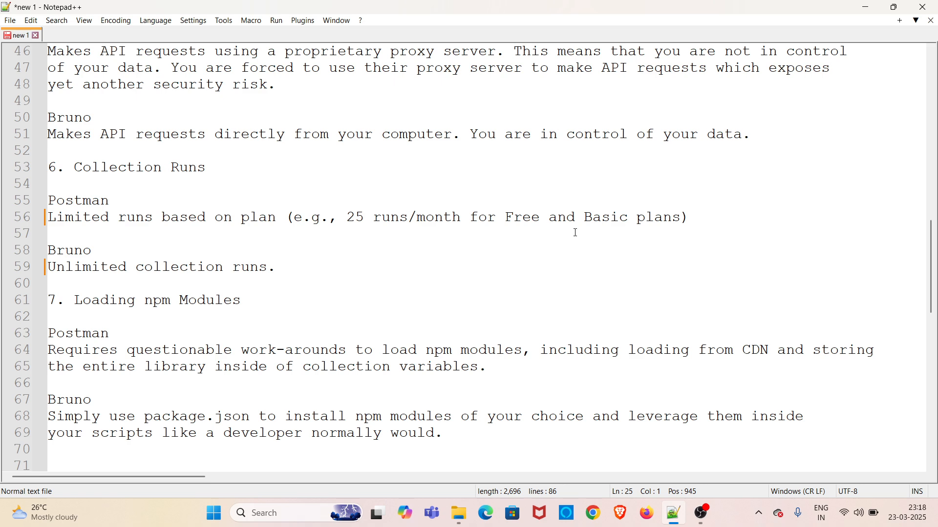
scroll(down, 3)
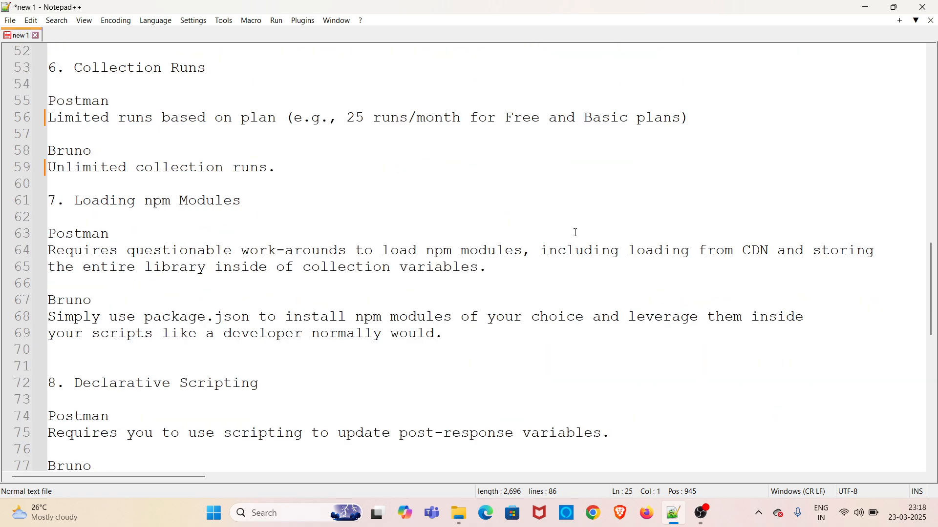
Scroll to line 86, showing point 9 Declarative Assertions for both tools.
scroll(down, 3)
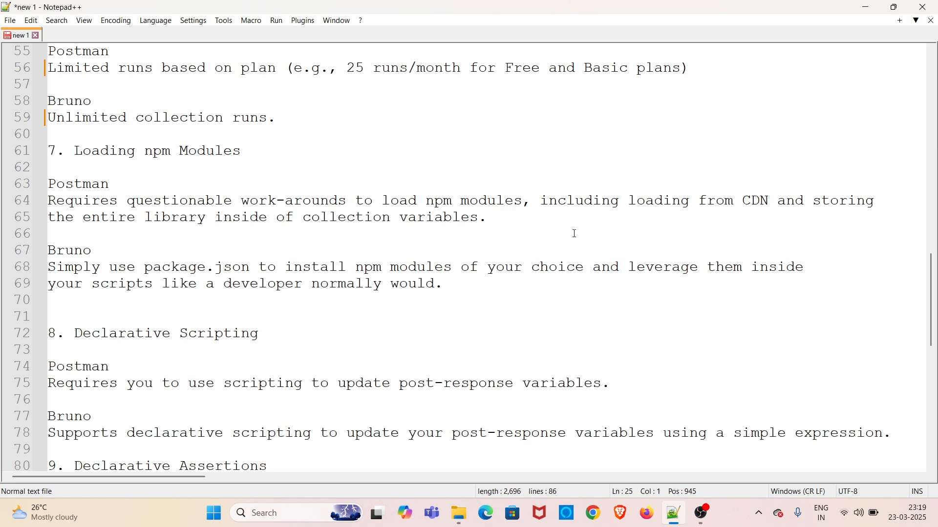
scroll(down, 3)
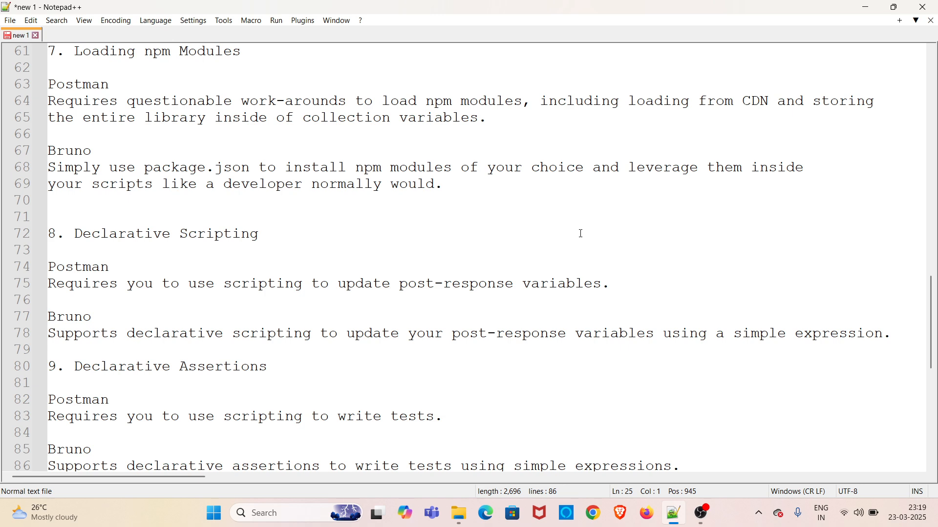
scroll(down, 3)
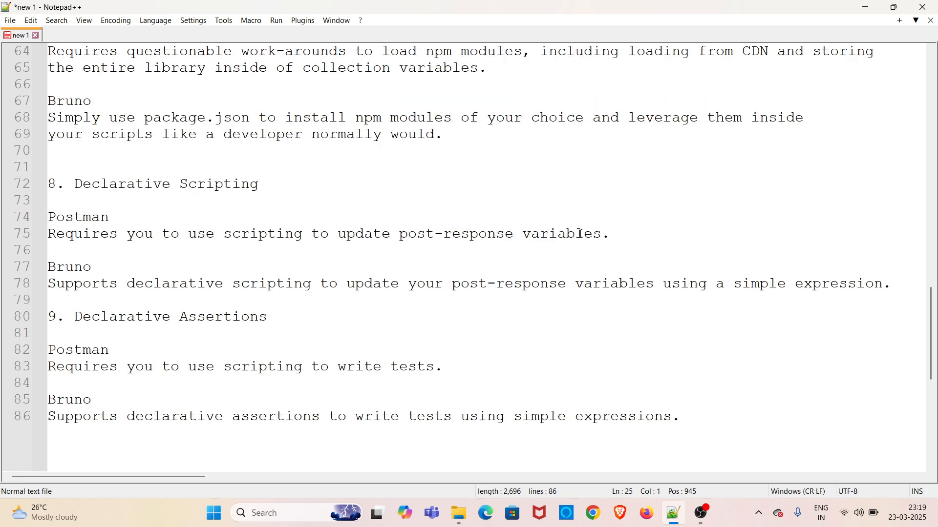